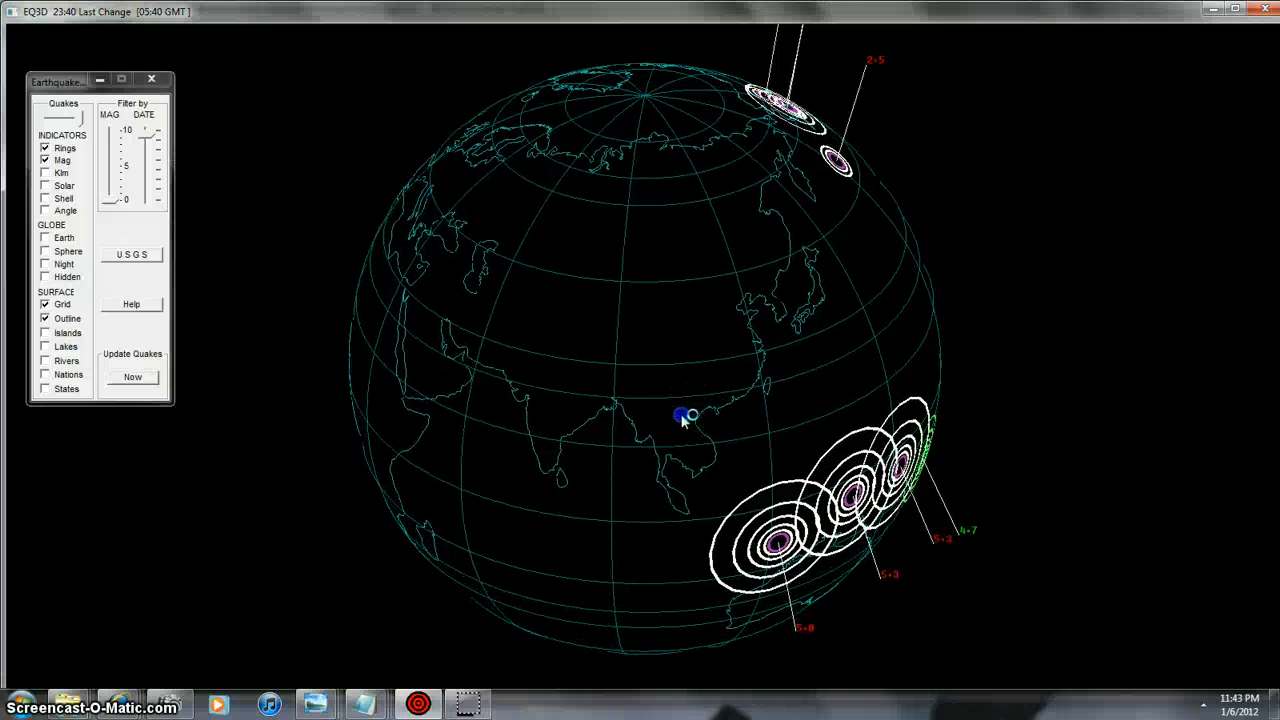
Rotate the EQ3D globe past Australia and the Pacific to face North America's quake markers.
drag(680, 420, 595, 385)
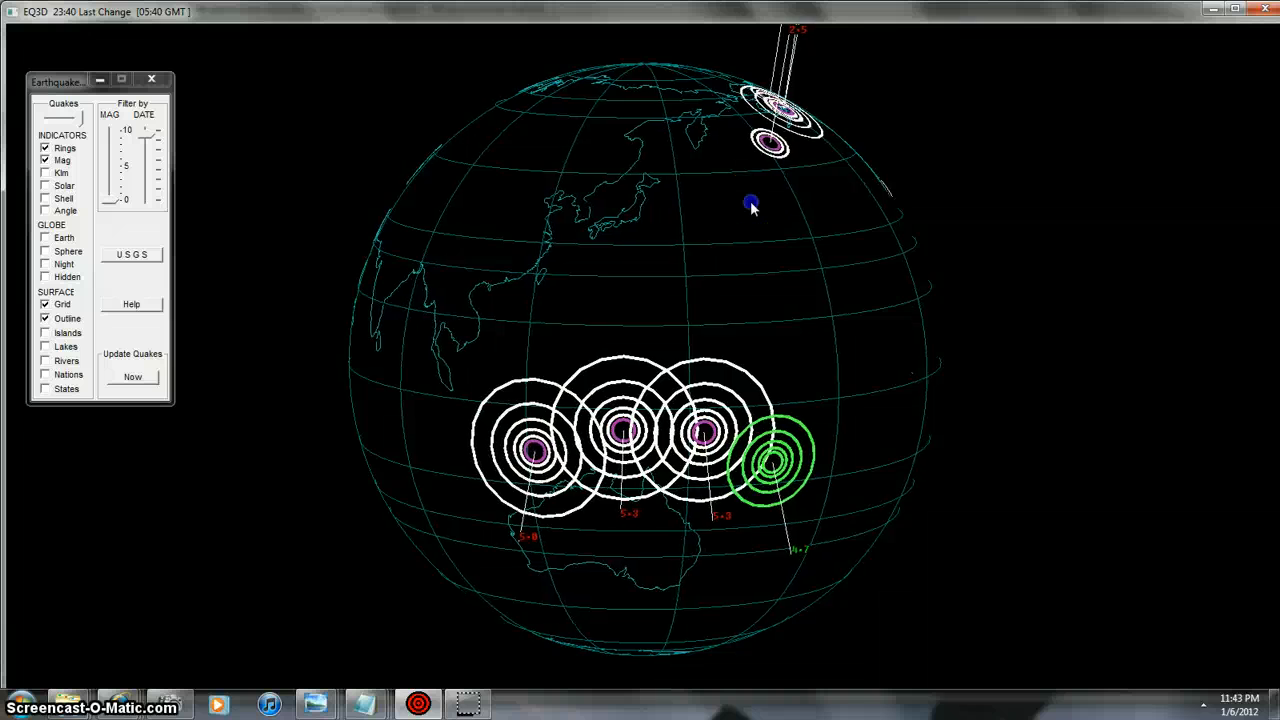
drag(752, 207, 617, 317)
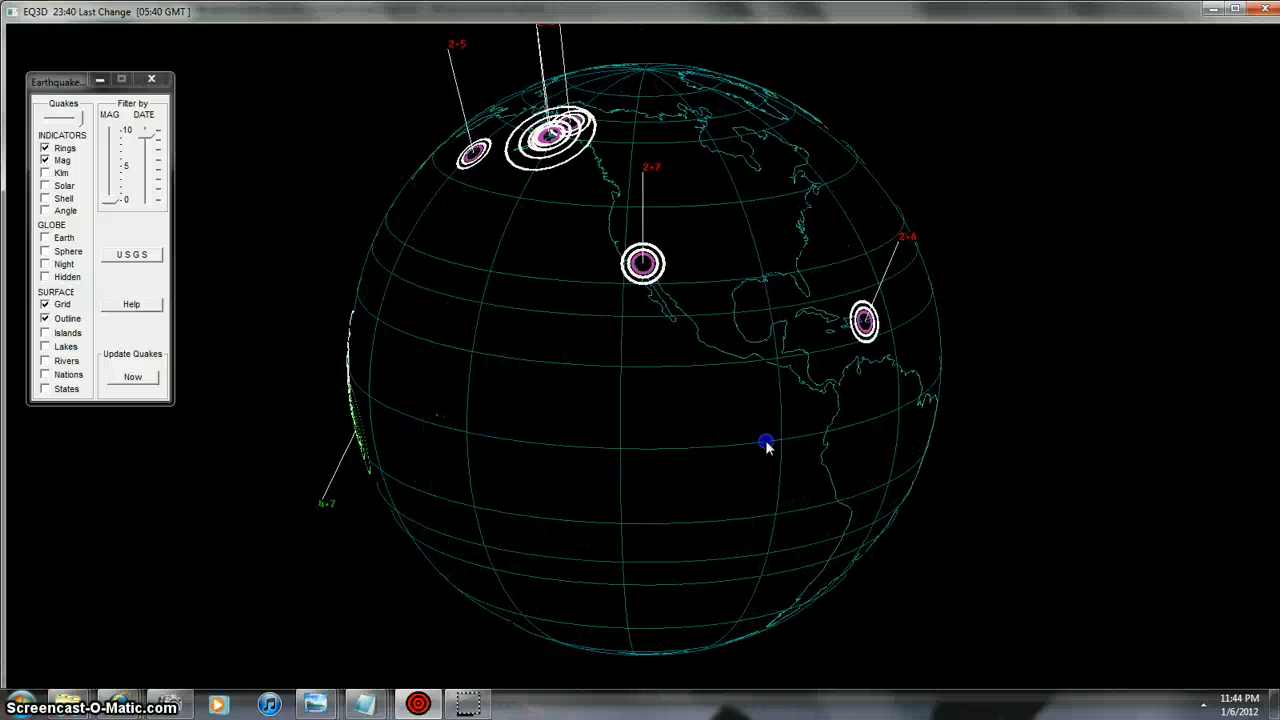
Lower the magnitude filter and extend the date range to show more earthquakes.
drag(767, 443, 708, 435)
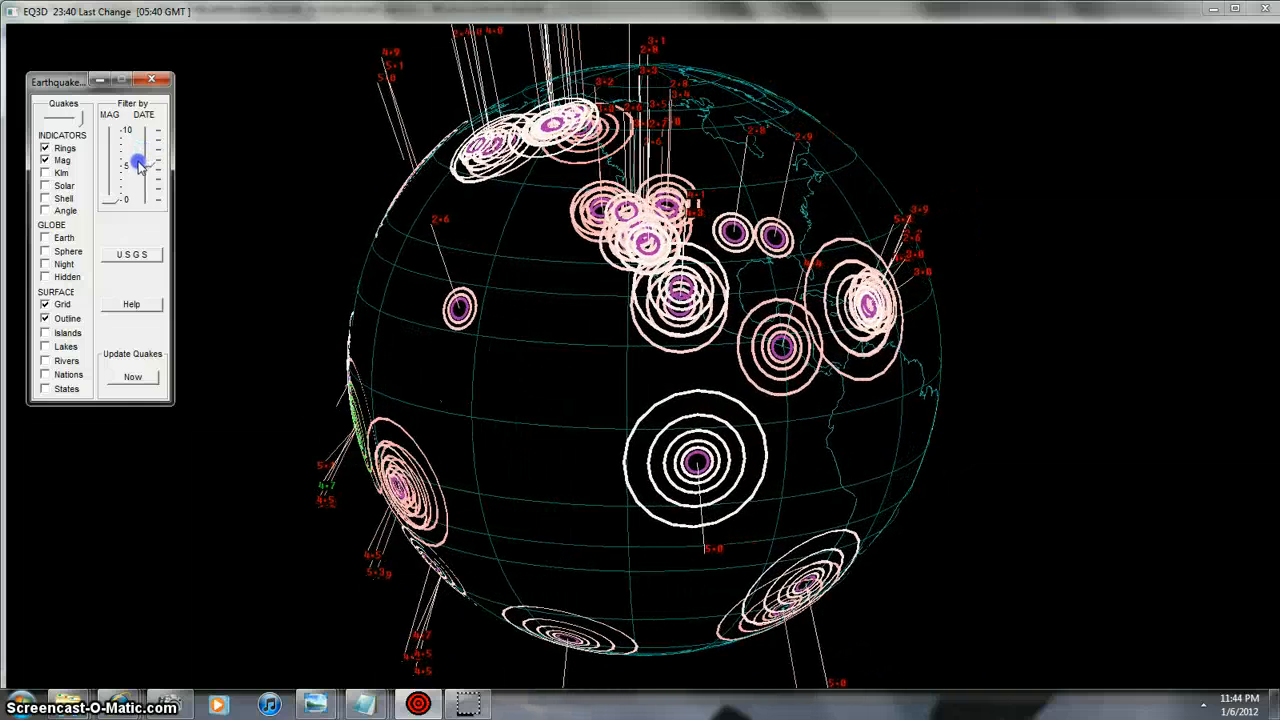
drag(138, 162, 128, 200)
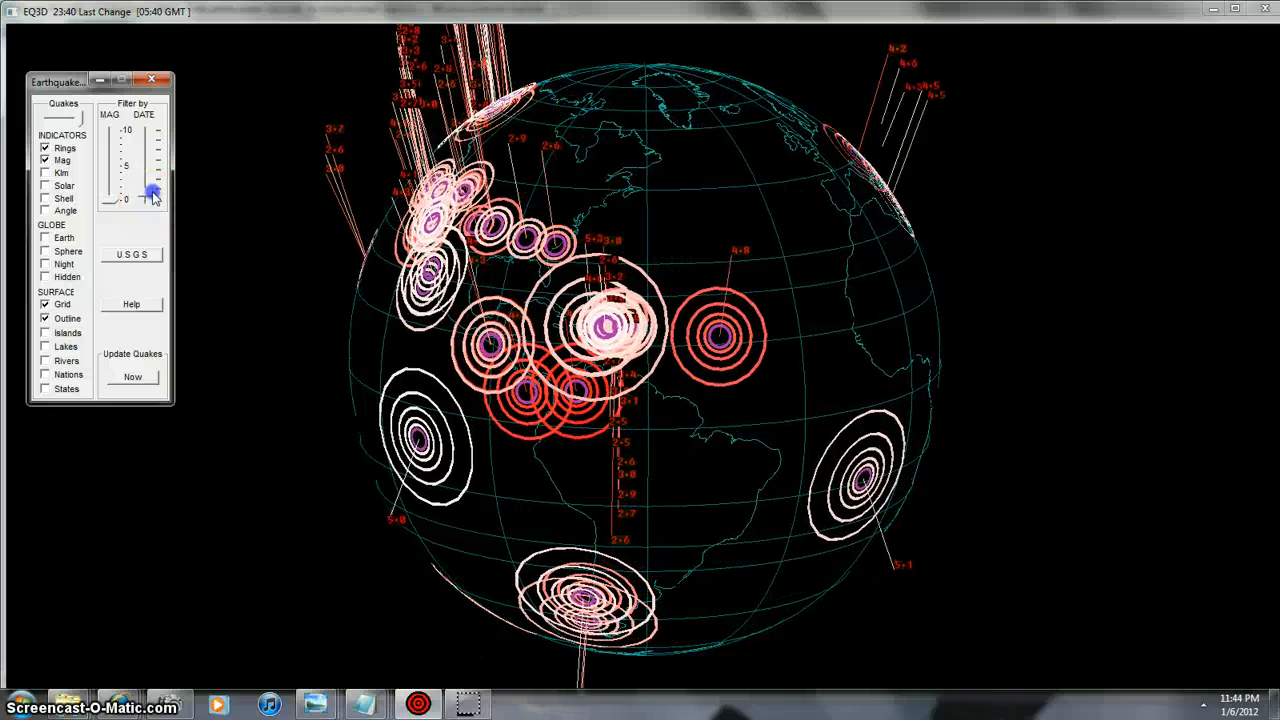
drag(152, 195, 152, 155)
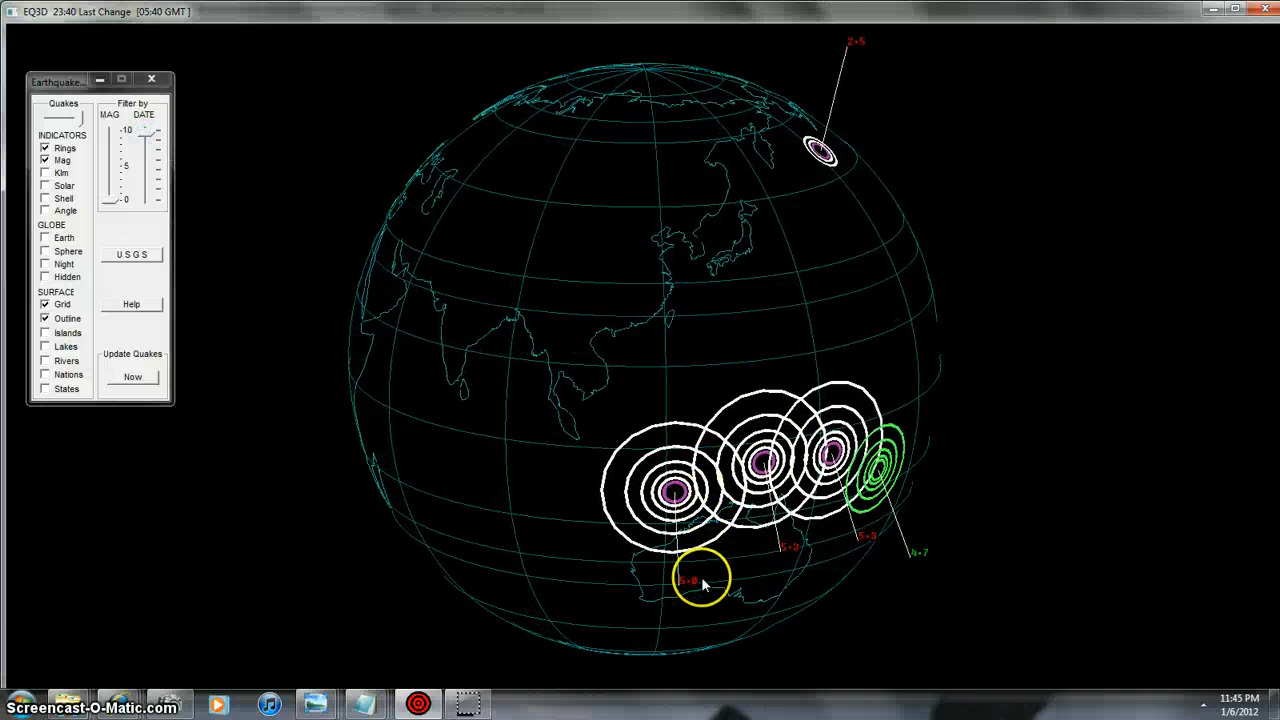
drag(700, 585, 625, 455)
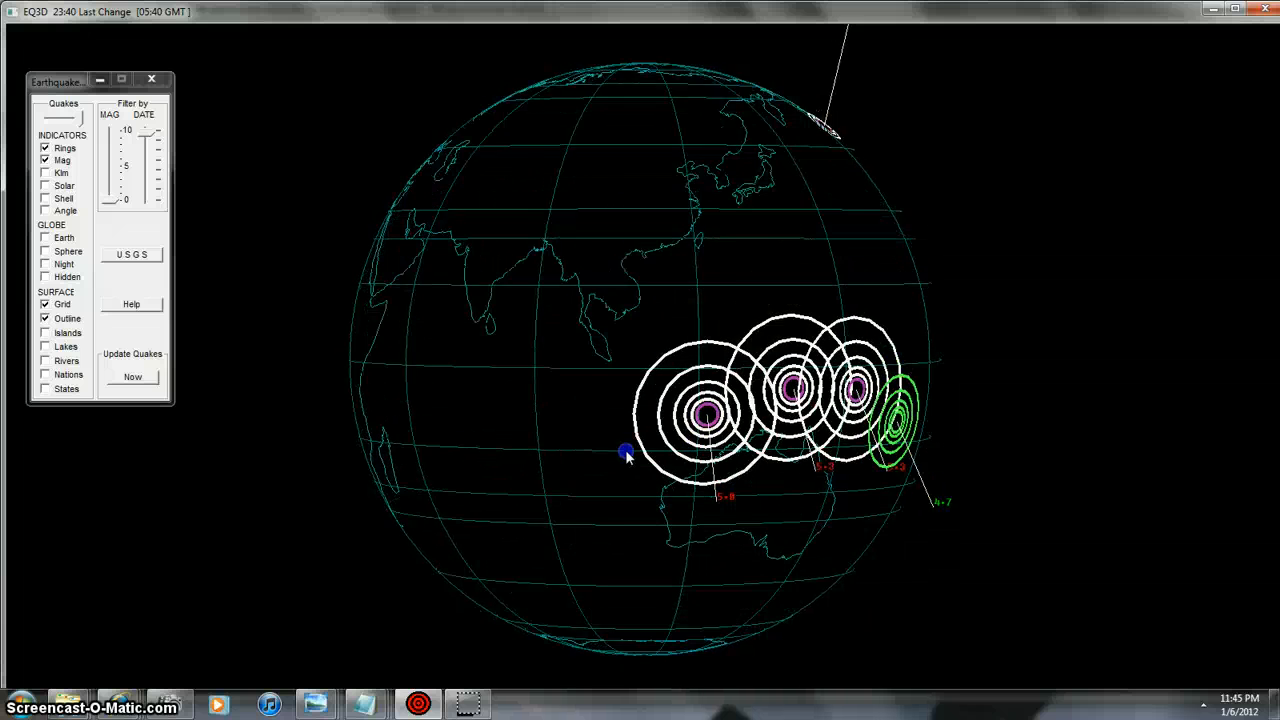
drag(625, 455, 640, 548)
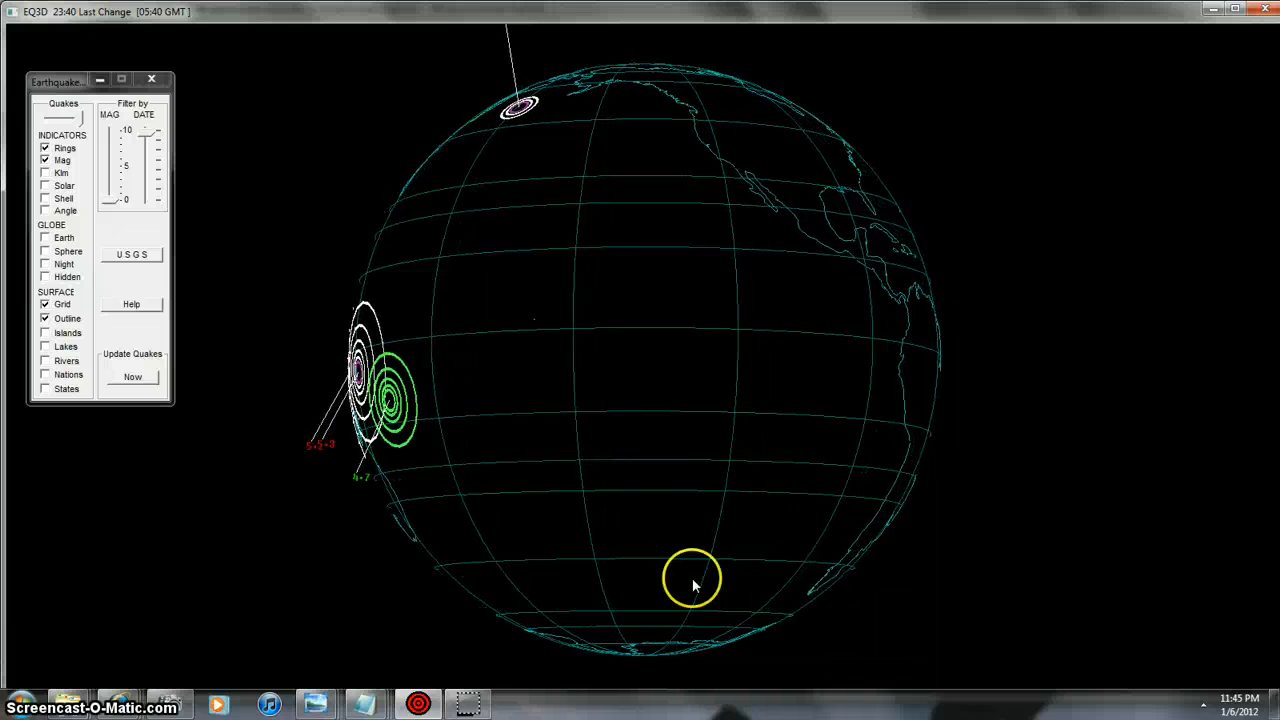
drag(693, 583, 755, 618)
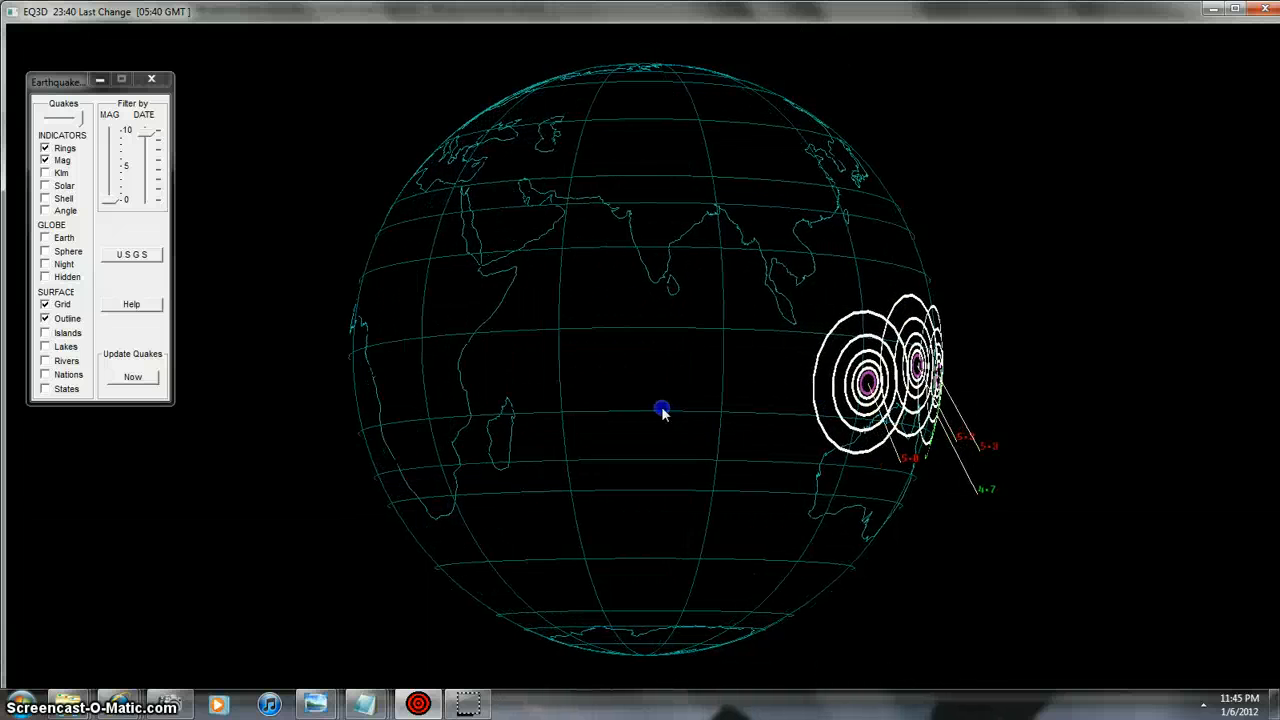
drag(660, 410, 590, 475)
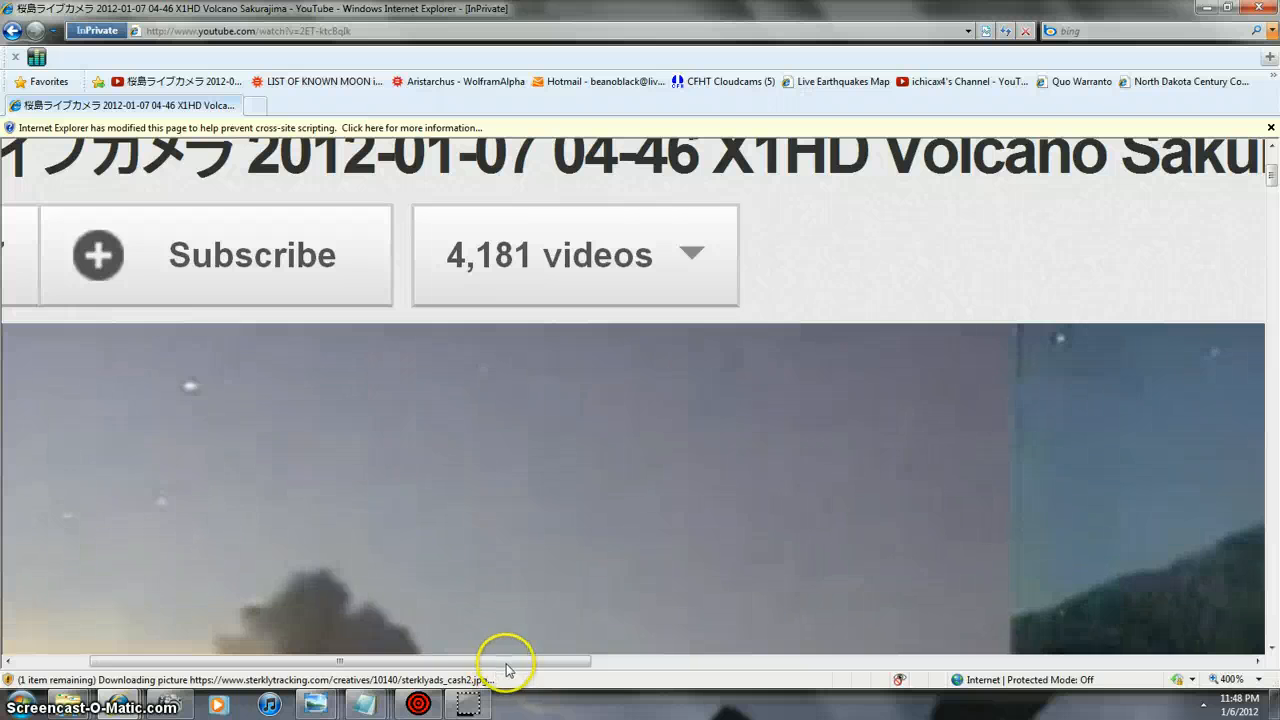
Scroll the zoomed YouTube page down until the volcano webcam footage is visible.
drag(505, 661, 450, 661)
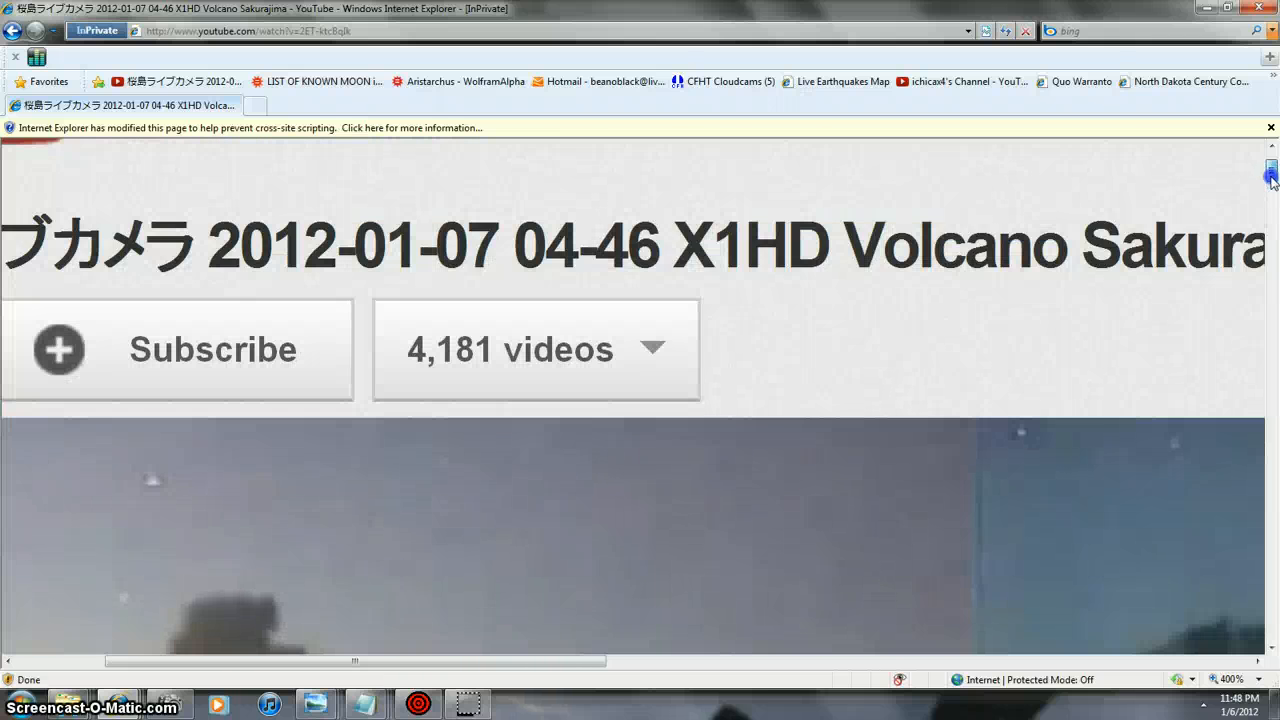
scroll(down, 3)
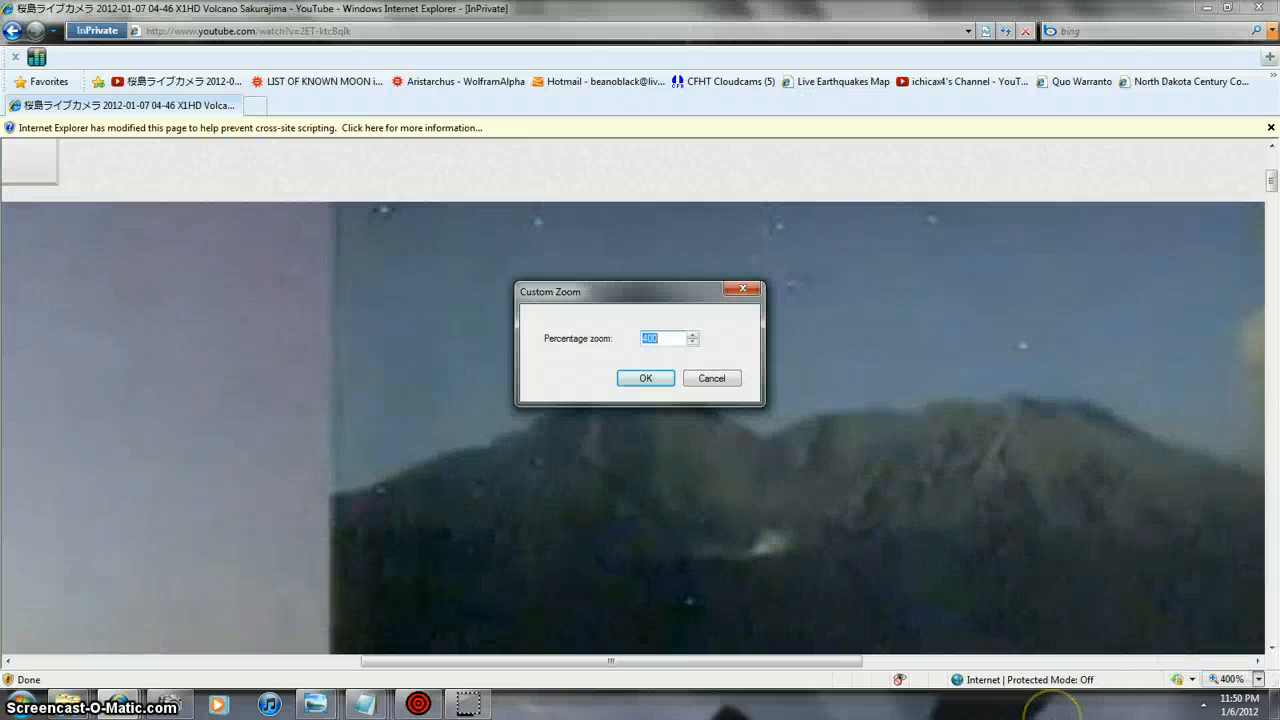
Apply a 675% custom page zoom to view the Sakurajima footage up close.
text(675)
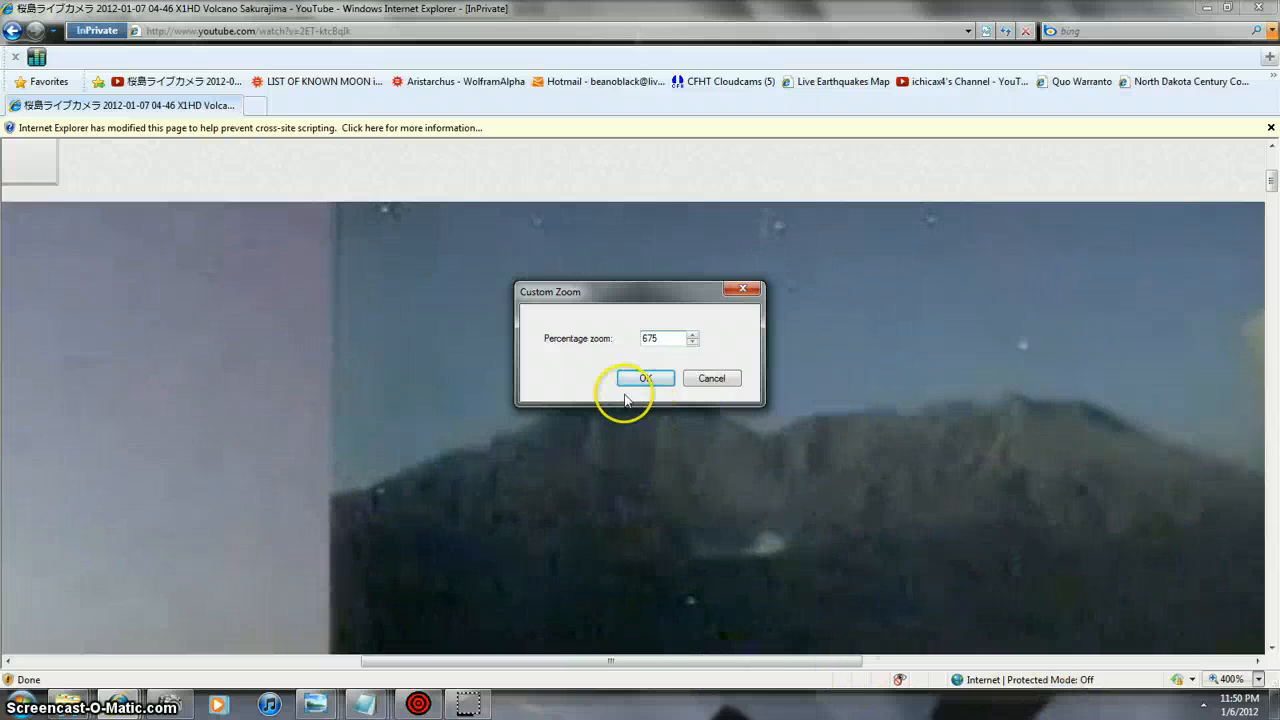
click(648, 378)
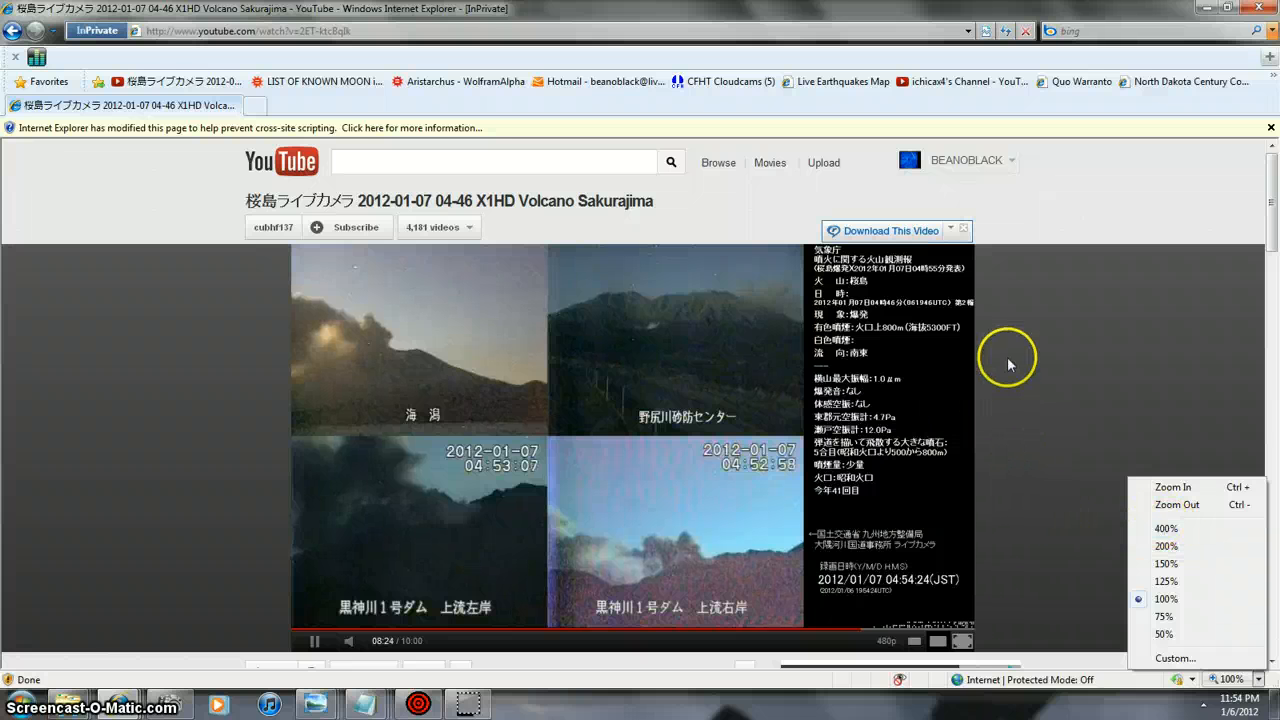
mouse_move(1202, 413)
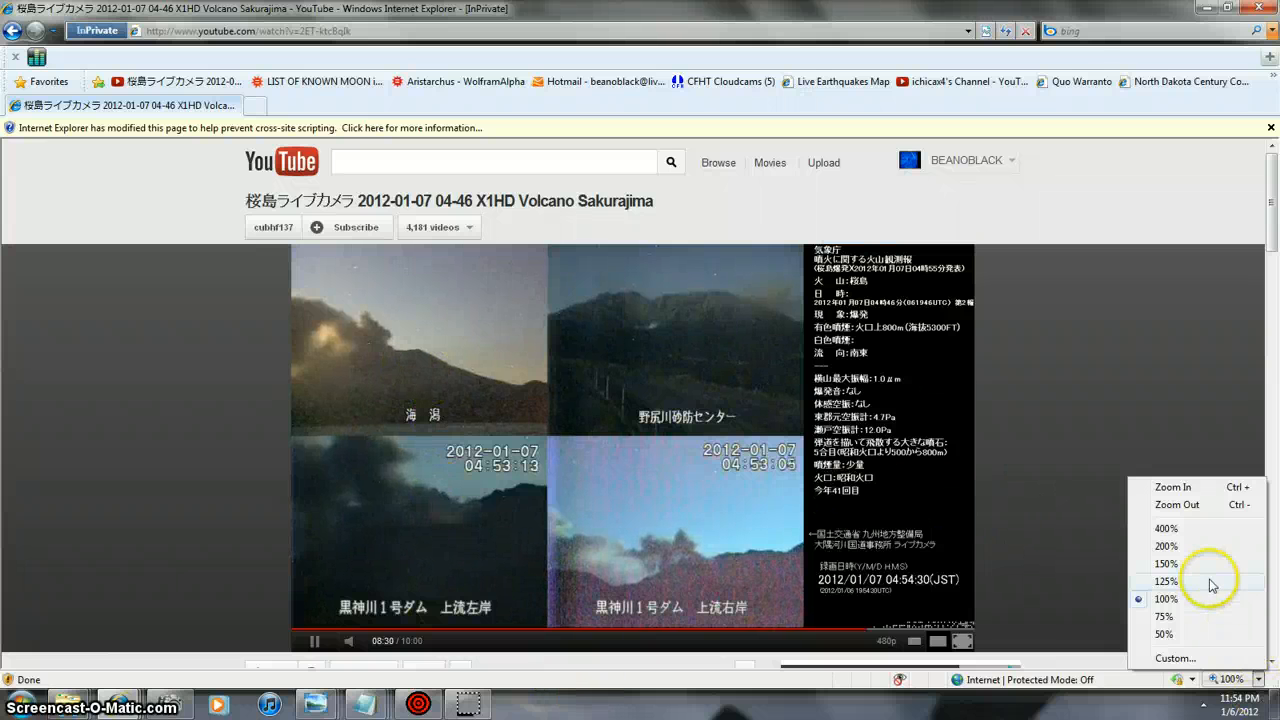
Pick 400% from the status bar zoom menu for the volcano page.
click(1165, 528)
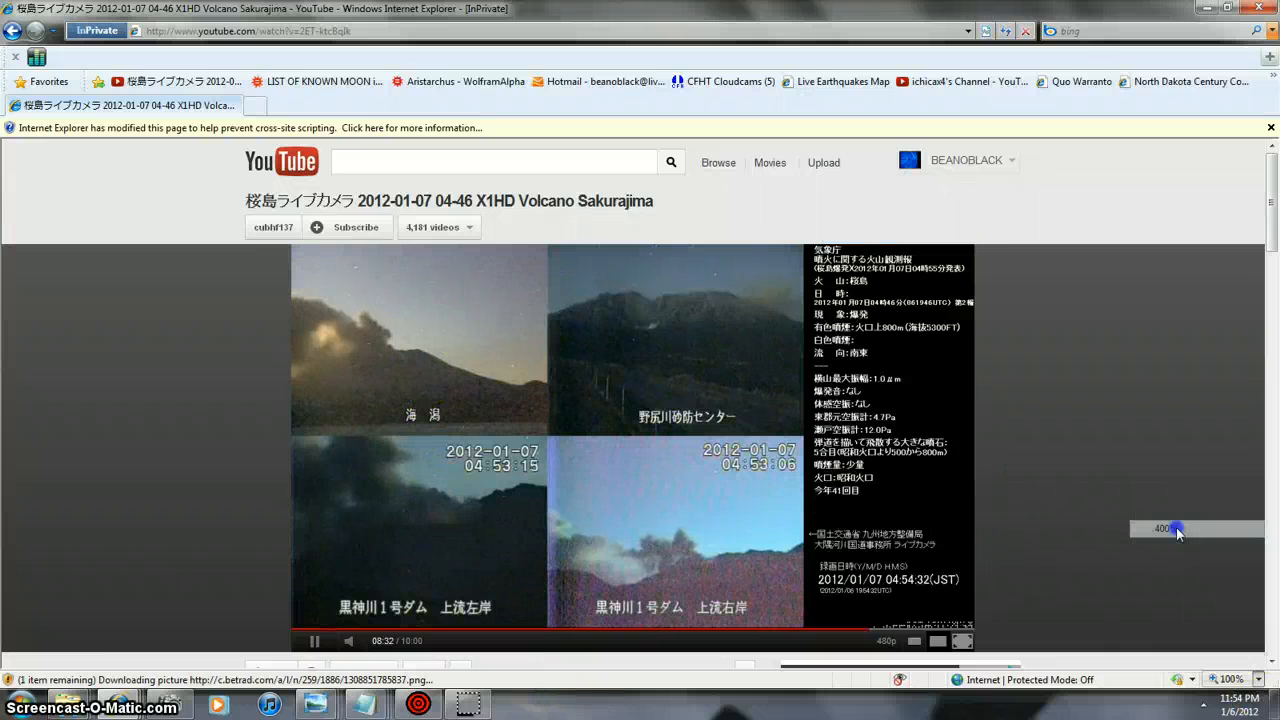